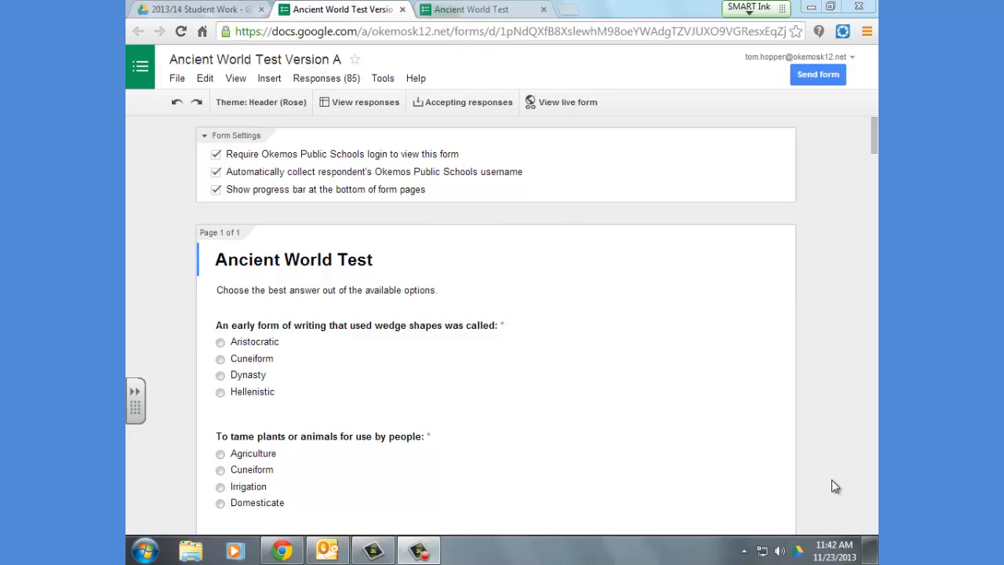
{"action": "mouse_move", "coordinate": [508, 376]}
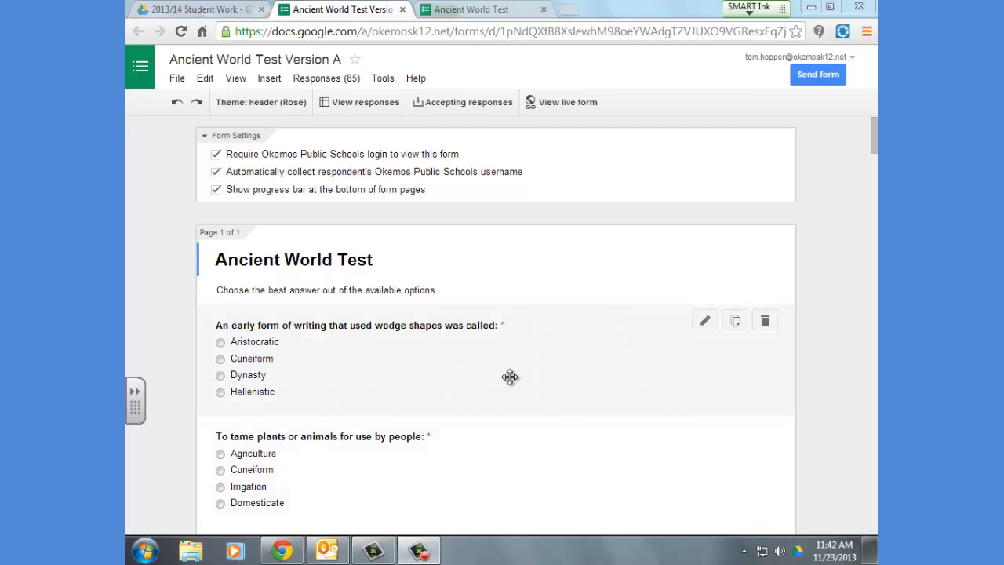
{"action": "mouse_move", "coordinate": [471, 370]}
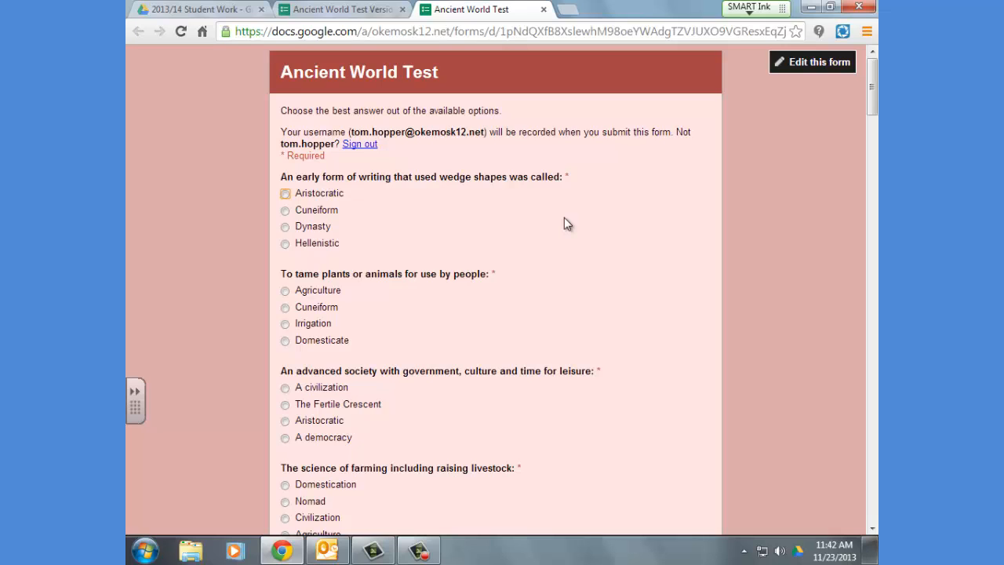
{"action": "mouse_move", "coordinate": [508, 286]}
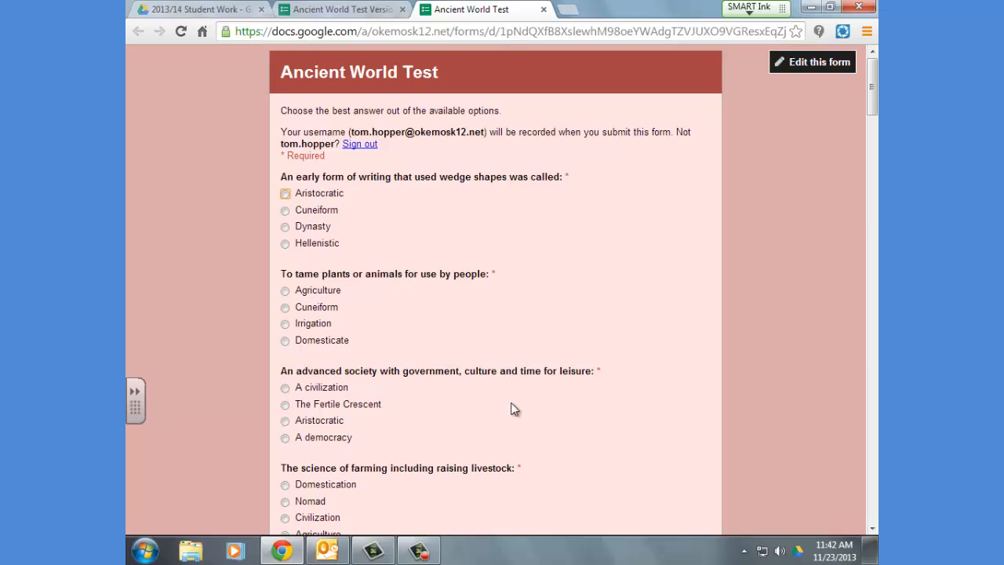
{"action": "mouse_move", "coordinate": [512, 392]}
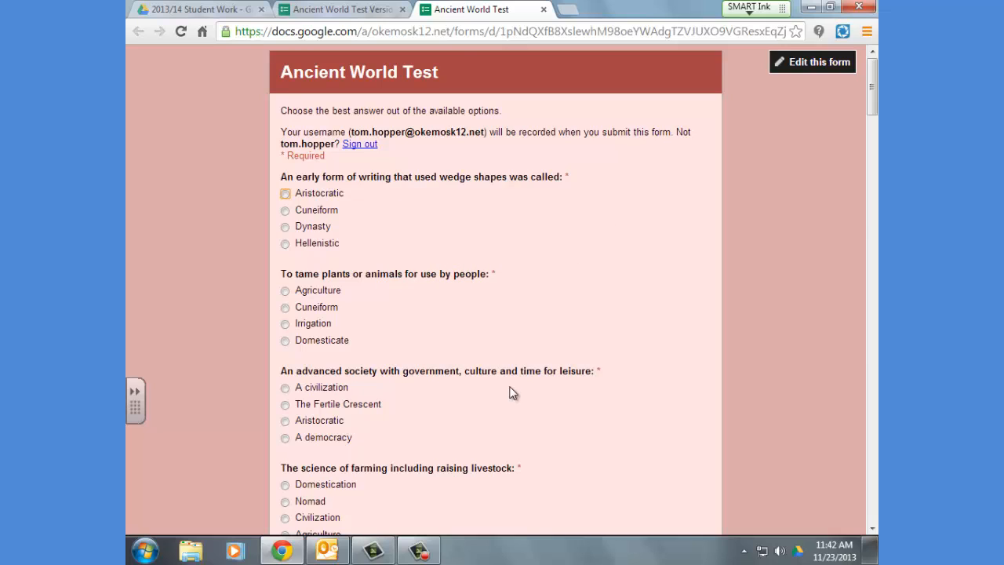
{"action": "mouse_move", "coordinate": [212, 14]}
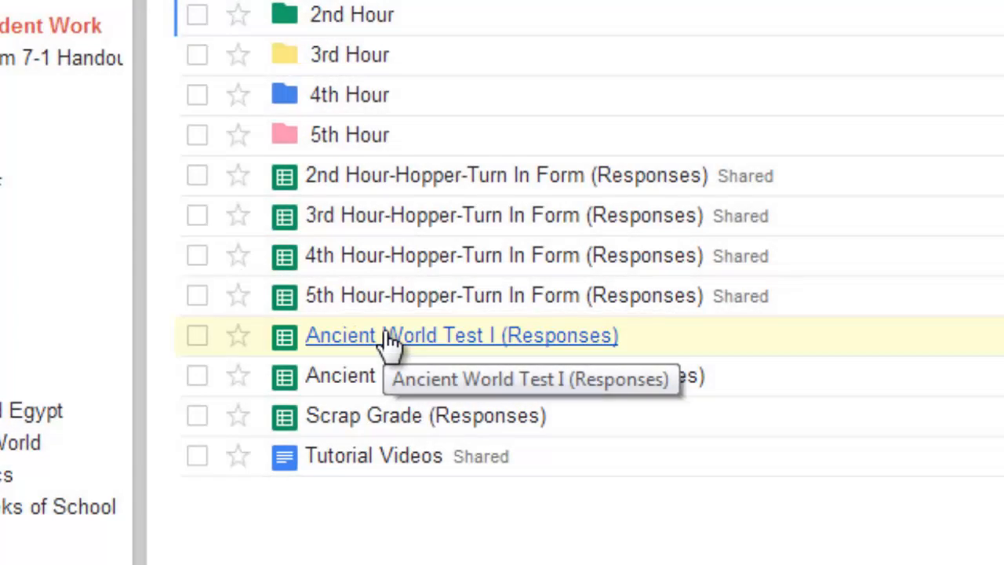
Open the Ancient World Test I (Responses) spreadsheet from the Drive file list.
{"action": "left_click", "coordinate": [463, 335]}
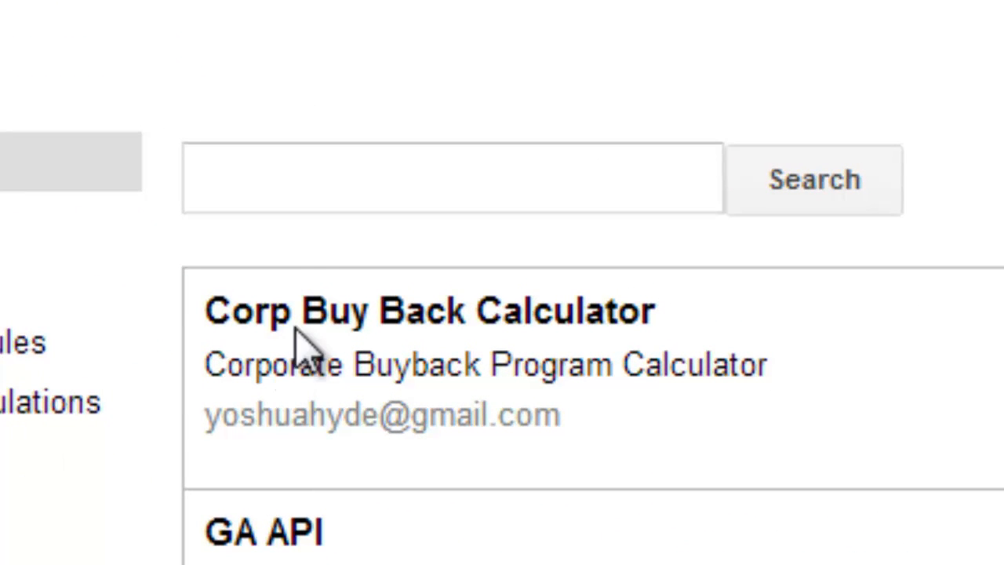
Search the script gallery for 'flubaroo' so the Flubaroo grading script is listed.
{"action": "type", "text": "f"}
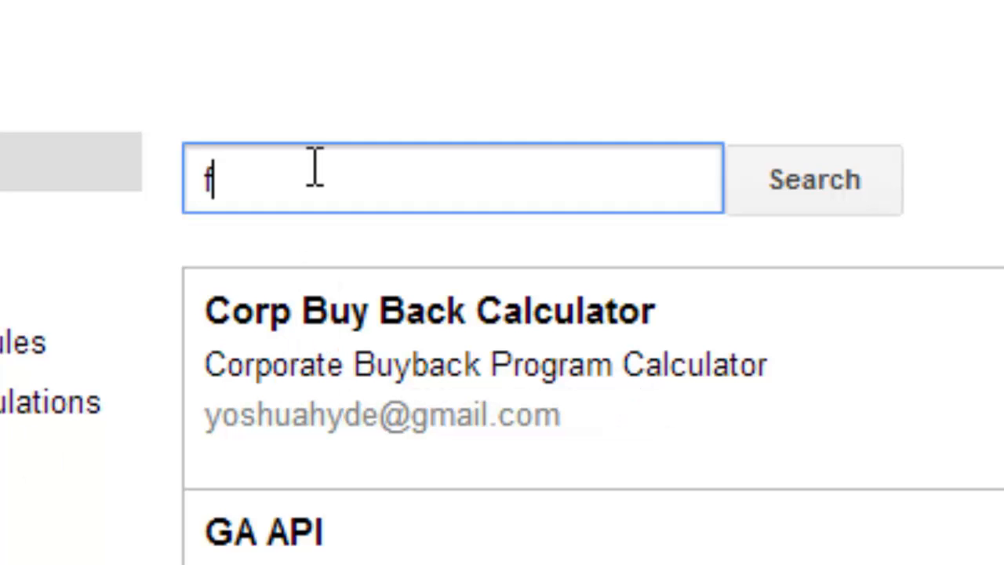
{"action": "type", "text": "lubaroo"}
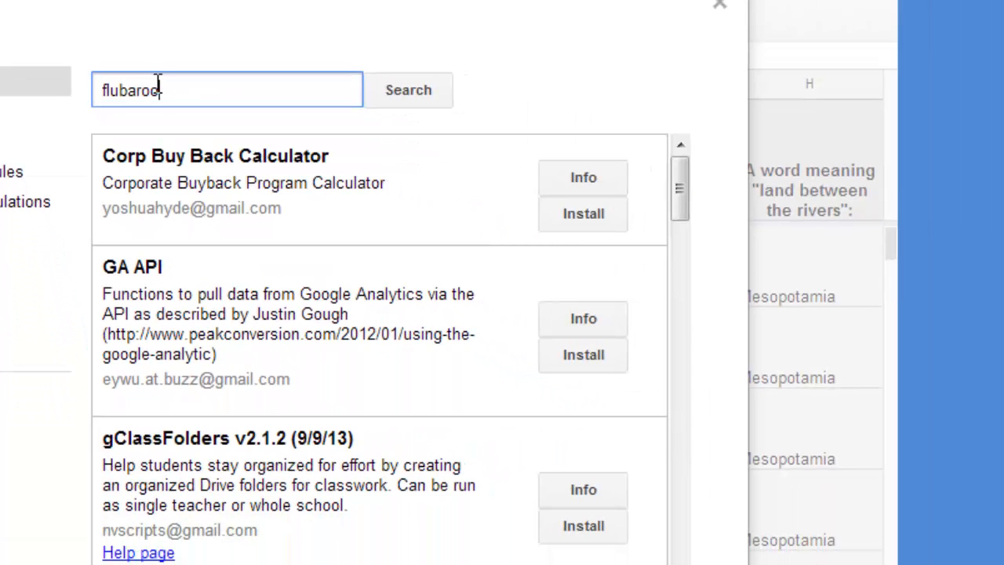
{"action": "left_click", "coordinate": [408, 89]}
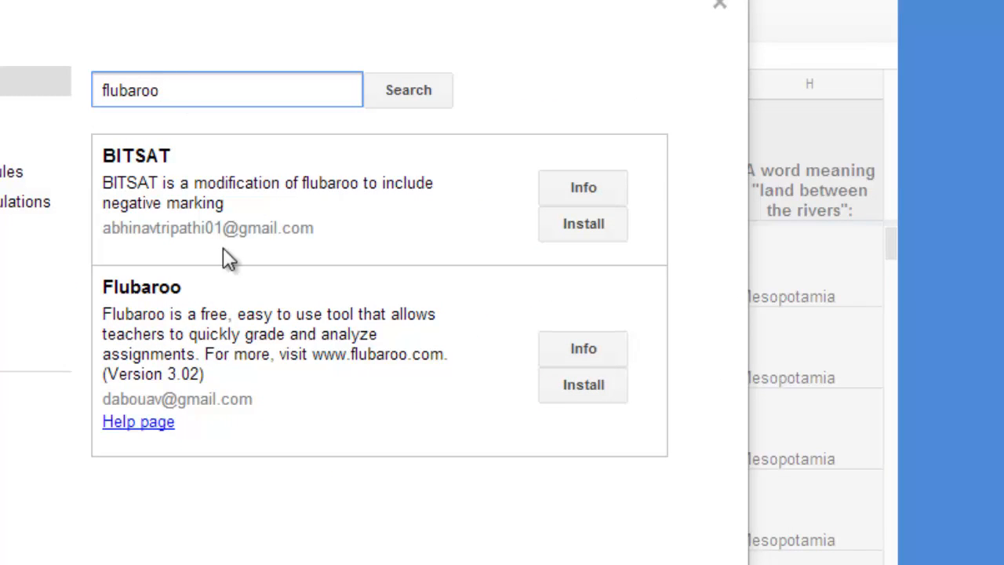
{"action": "mouse_move", "coordinate": [235, 333]}
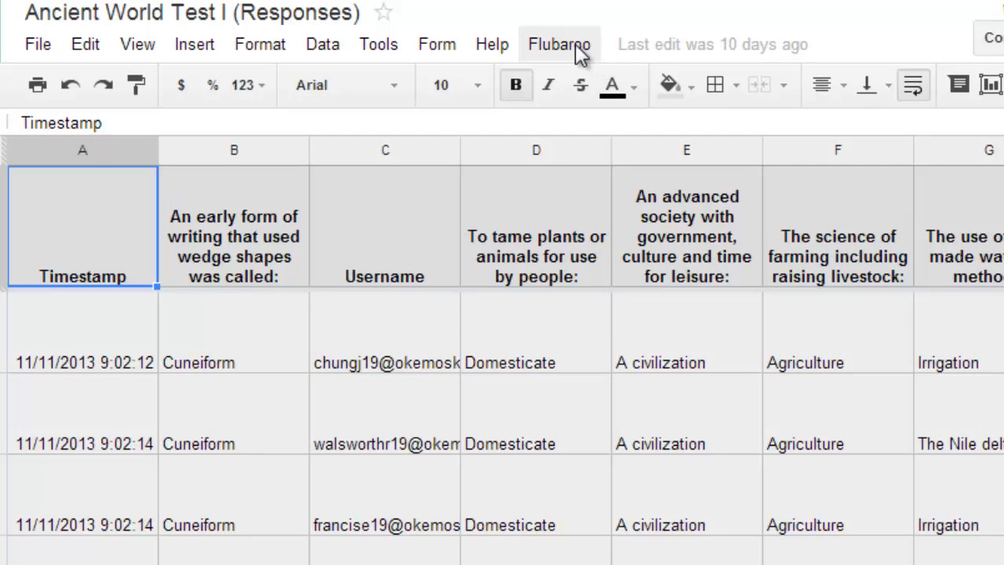
Start Flubaroo's Regrade Assignment and confirm replacing the existing grades.
{"action": "left_click", "coordinate": [558, 44]}
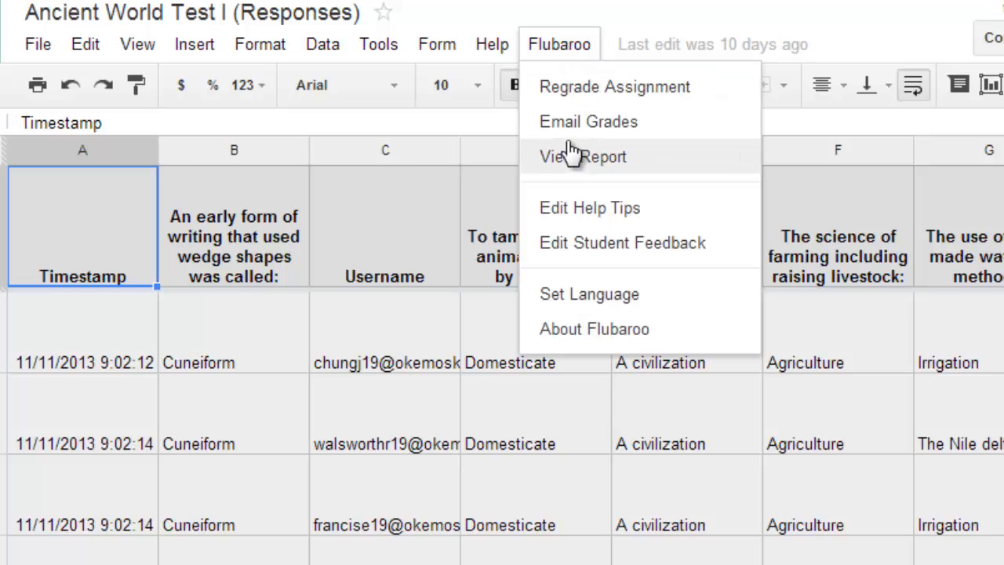
{"action": "mouse_move", "coordinate": [593, 97]}
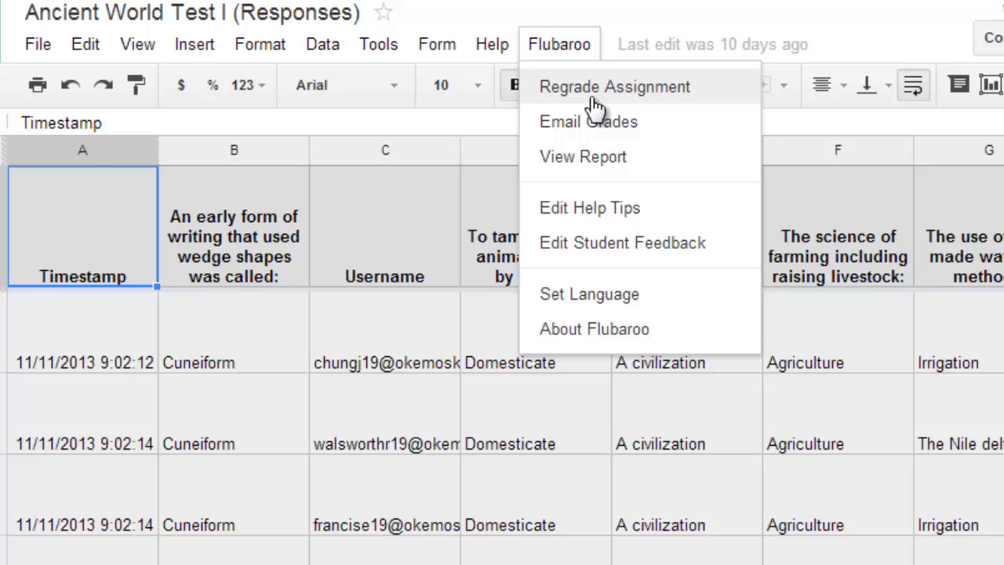
{"action": "left_click", "coordinate": [615, 86]}
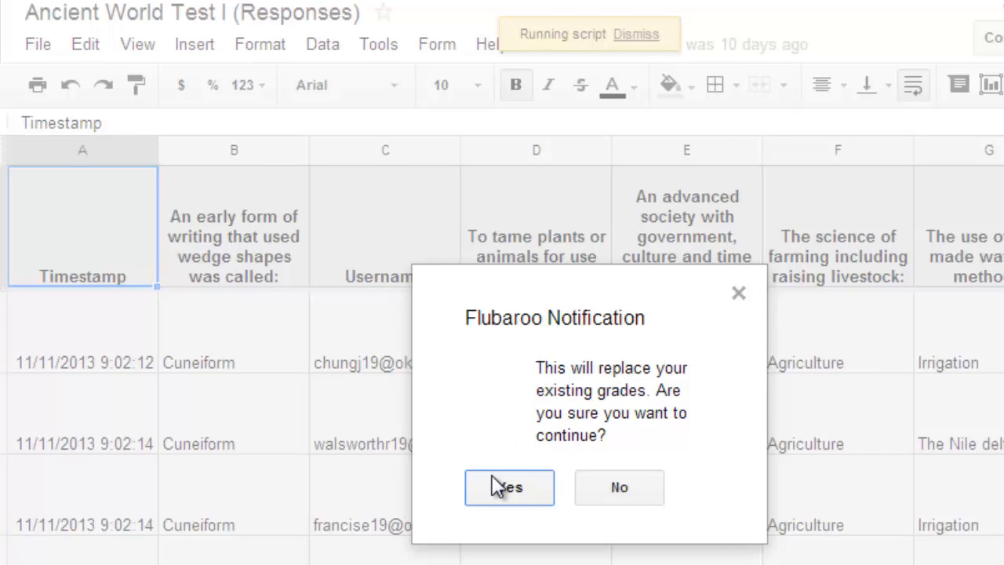
{"action": "mouse_move", "coordinate": [485, 455]}
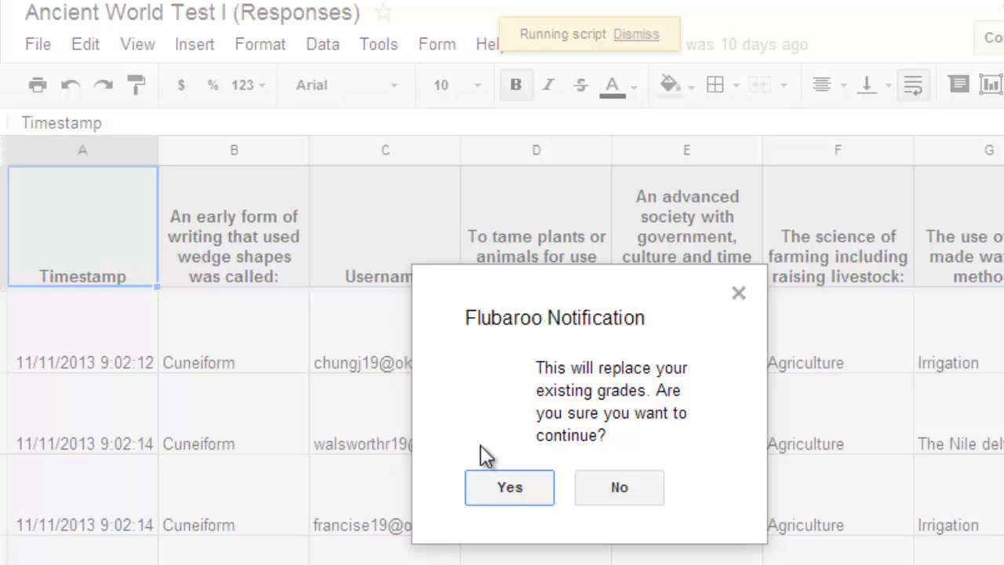
{"action": "left_click", "coordinate": [508, 487]}
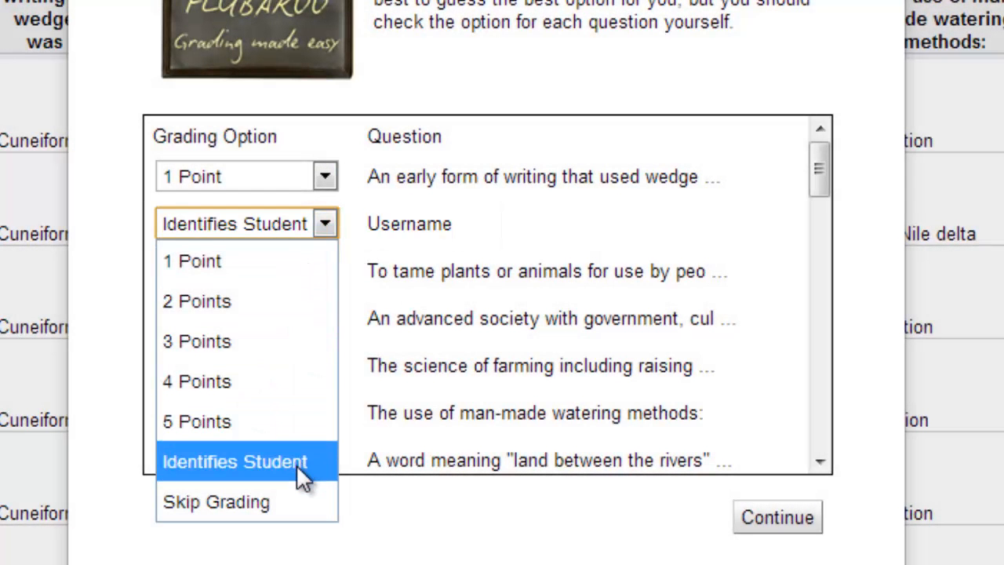
Mark Username as identifying the student and set the remaining questions to 1 Point each.
{"action": "left_click", "coordinate": [235, 461]}
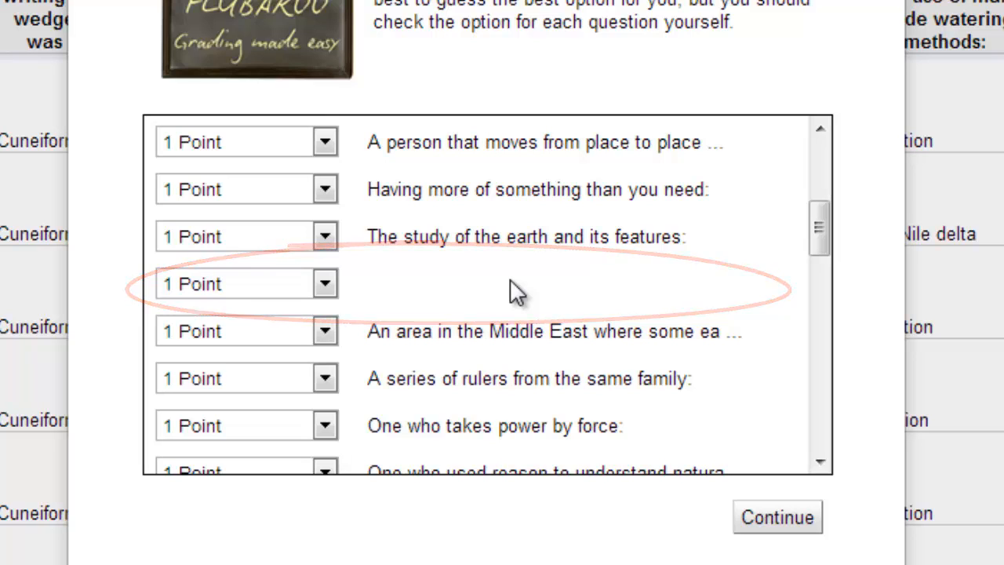
{"action": "left_click", "coordinate": [325, 284]}
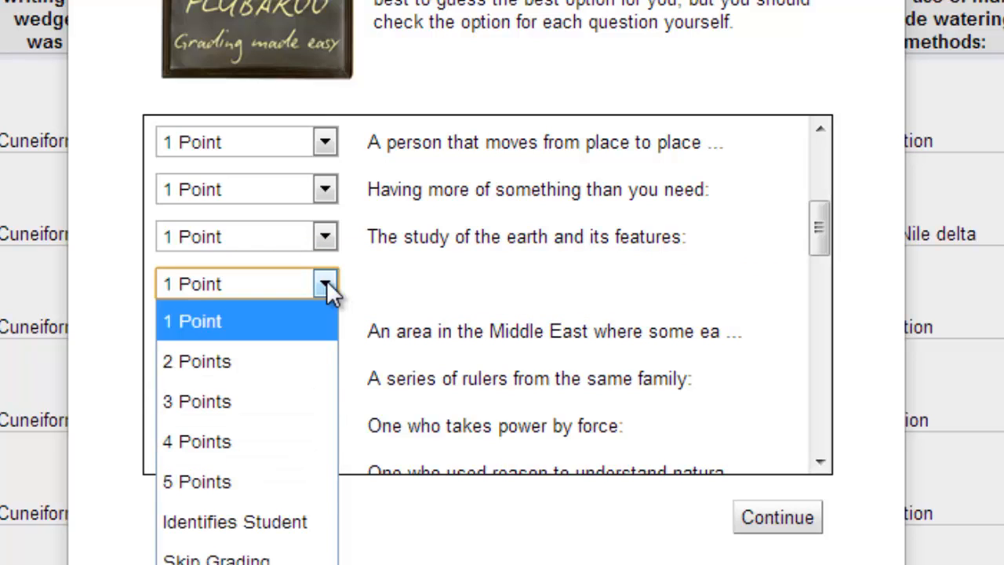
{"action": "left_click", "coordinate": [227, 561]}
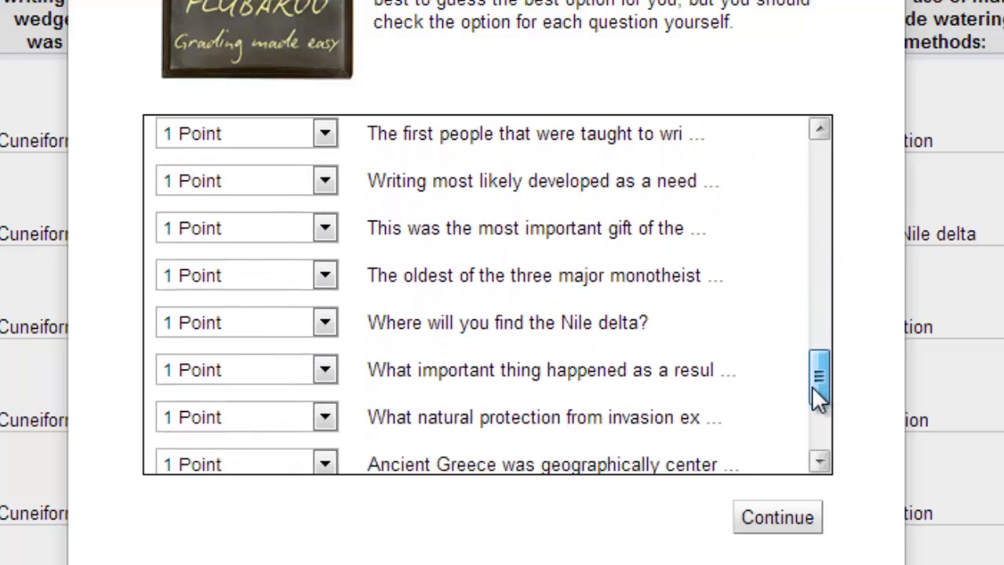
{"action": "scroll", "scroll_direction": "down", "scroll_amount": 3}
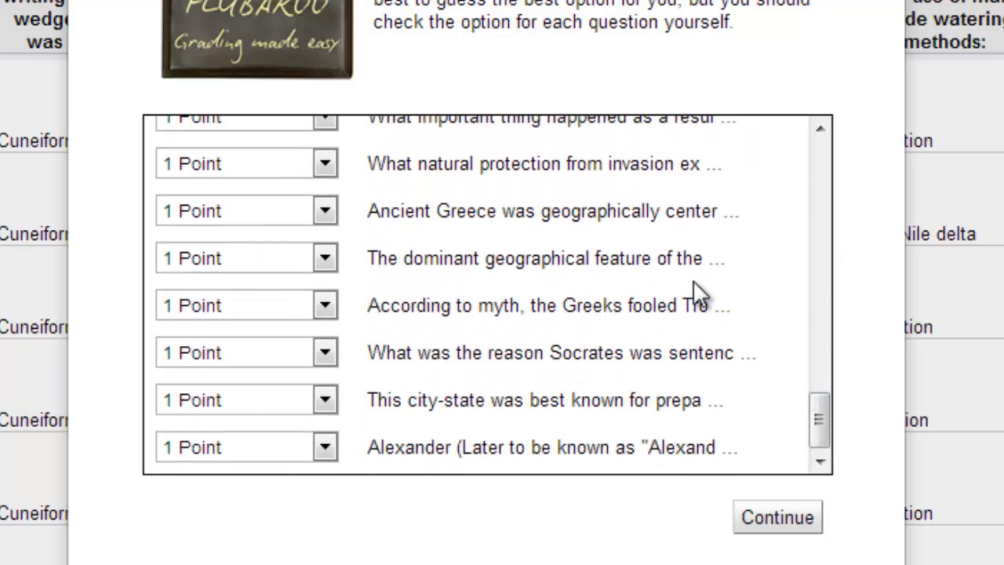
{"action": "mouse_move", "coordinate": [471, 295]}
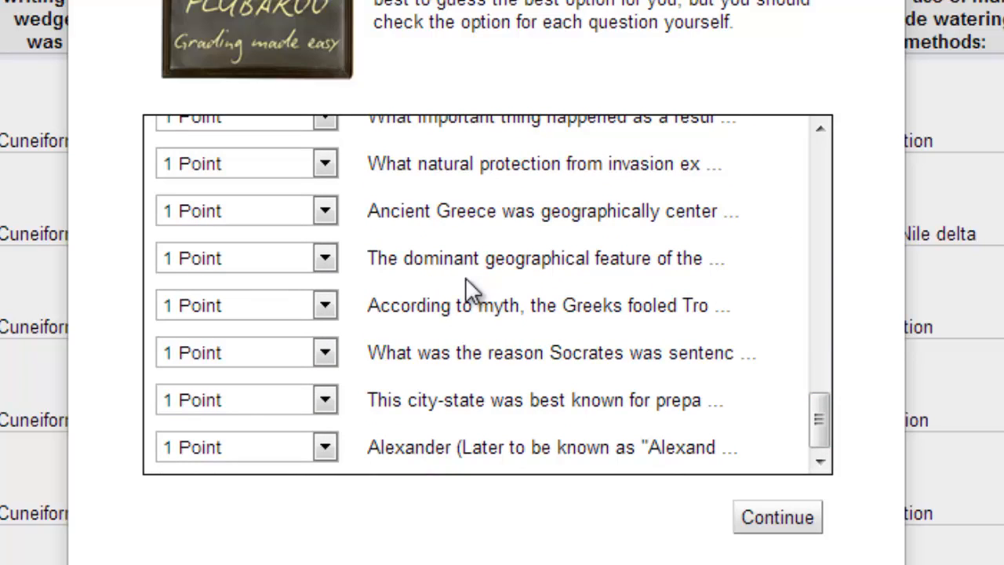
{"action": "mouse_move", "coordinate": [776, 517]}
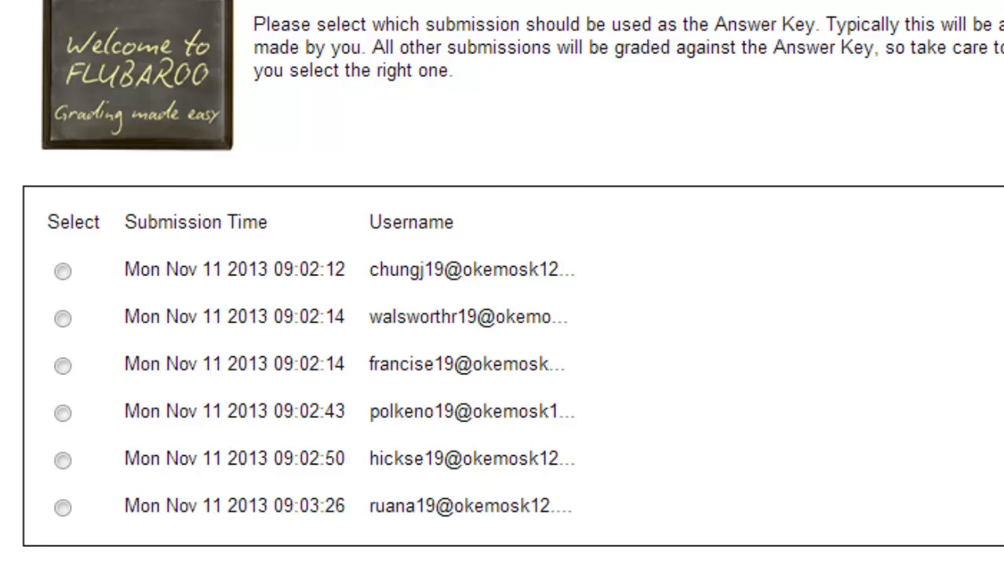
Confirm the chosen answer key submission and let Flubaroo begin grading.
{"action": "scroll", "scroll_direction": "down", "scroll_amount": 3}
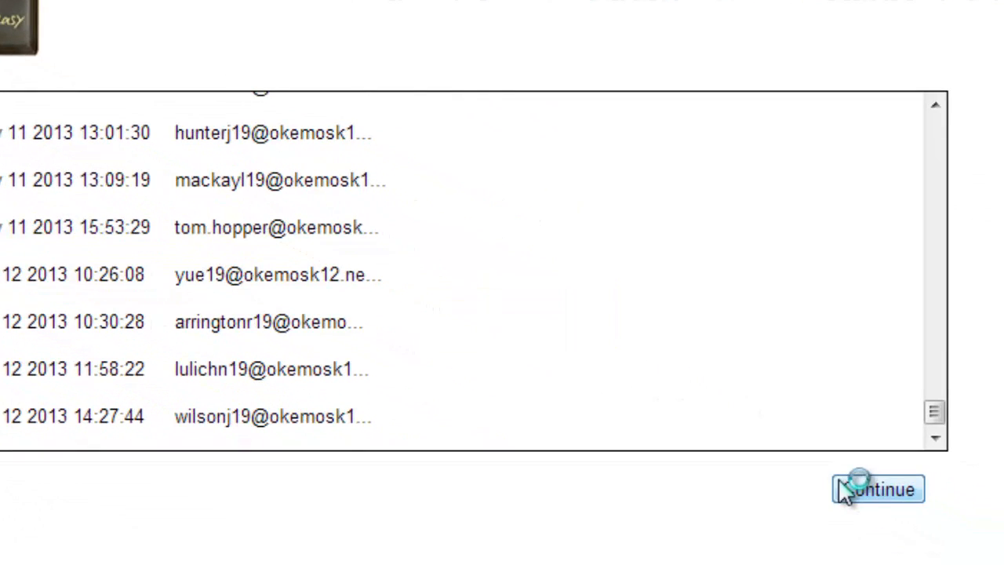
{"action": "left_click", "coordinate": [877, 491]}
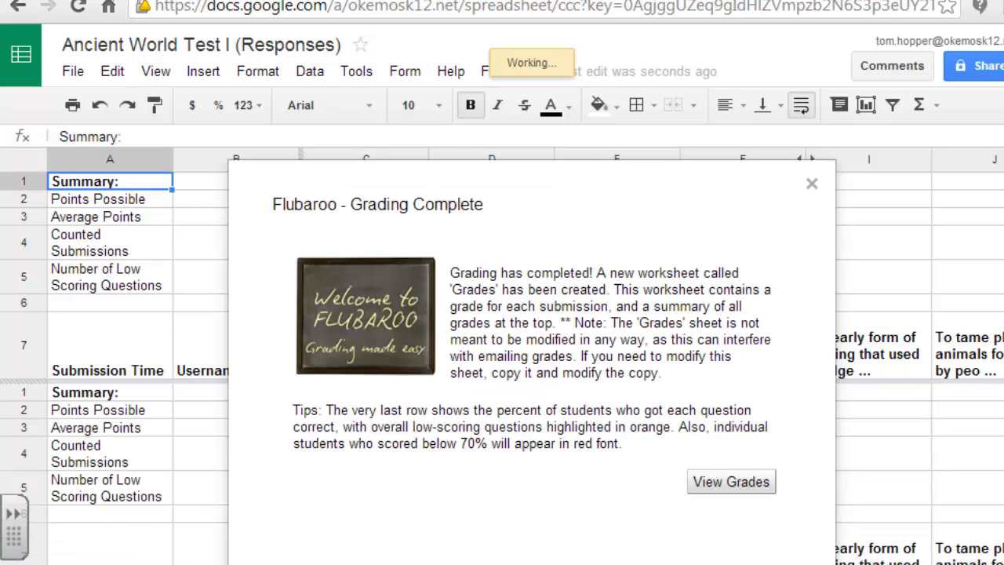
{"action": "mouse_move", "coordinate": [730, 483]}
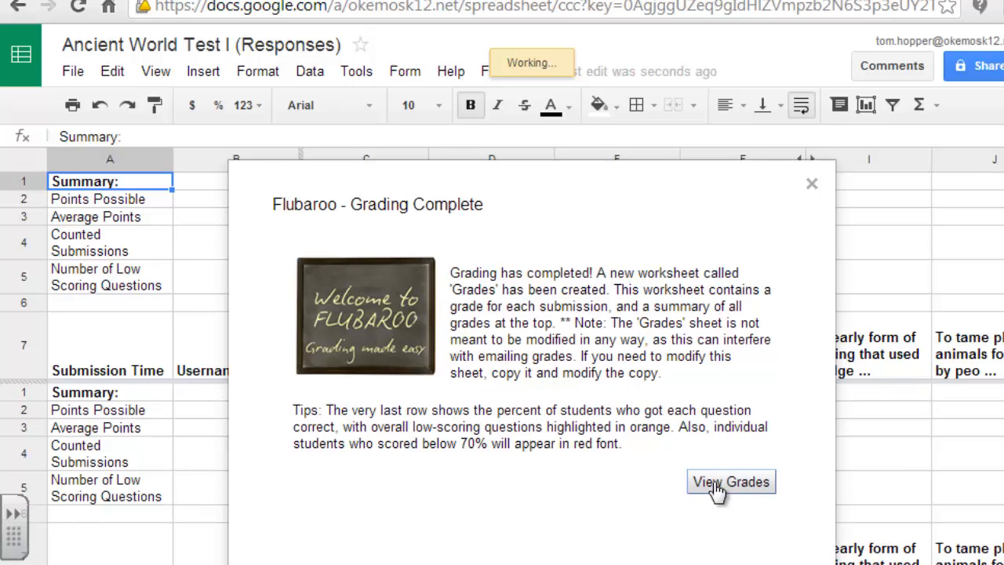
{"action": "mouse_move", "coordinate": [614, 481]}
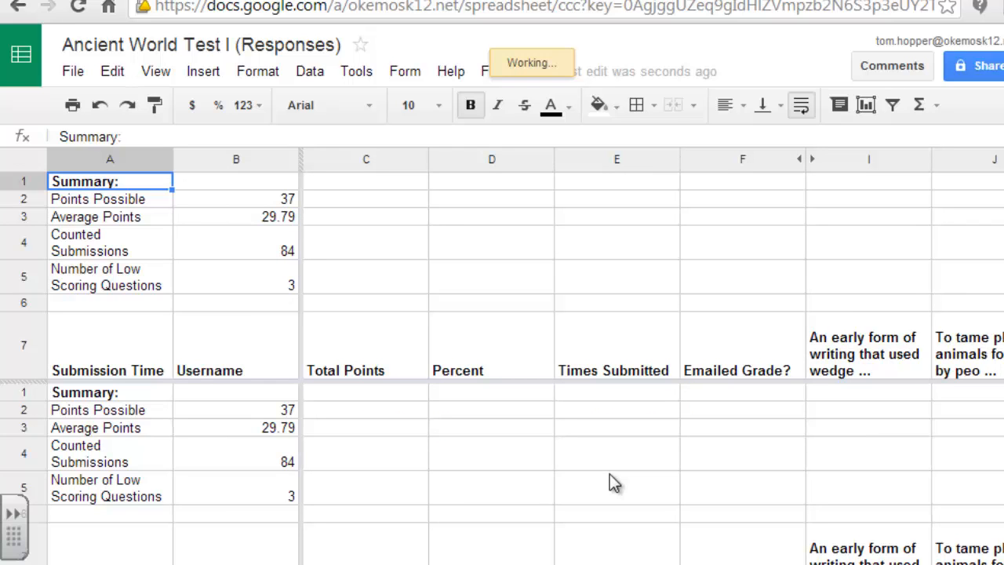
Scroll through the Grades sheet showing totals, percents, and the 29.79 of 37 average.
{"action": "scroll", "scroll_direction": "down", "scroll_amount": 3}
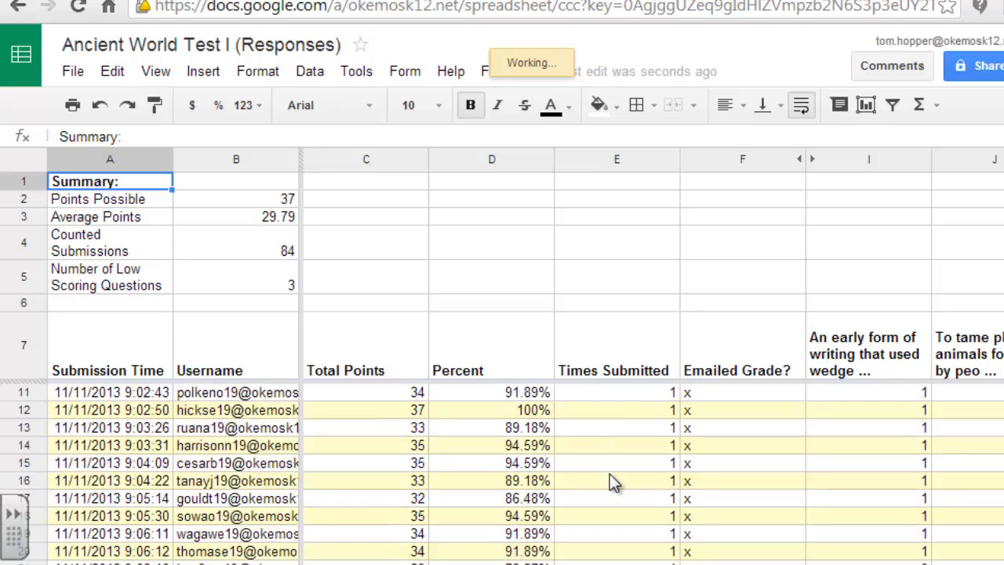
{"action": "scroll", "scroll_direction": "down", "scroll_amount": 3}
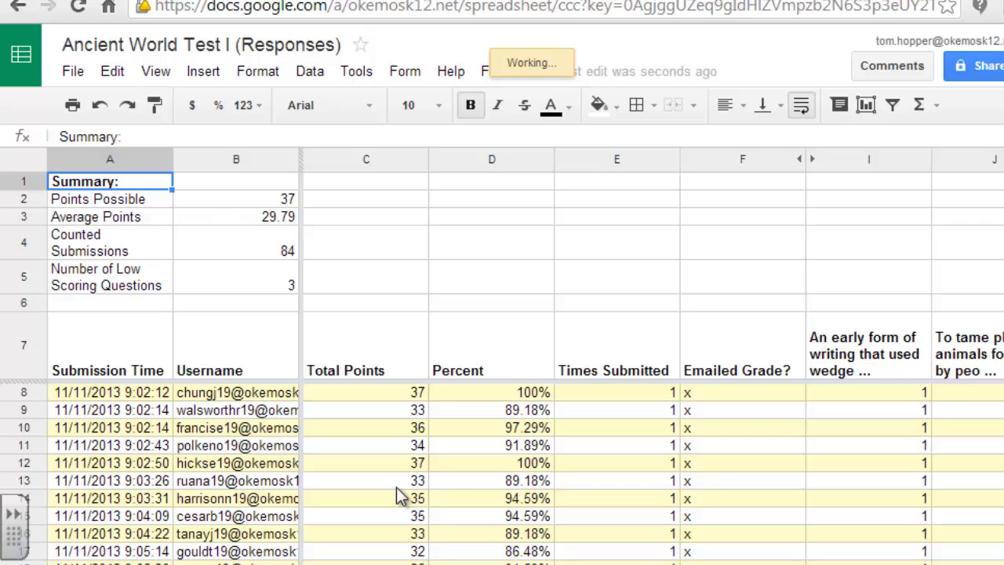
{"action": "mouse_move", "coordinate": [525, 337]}
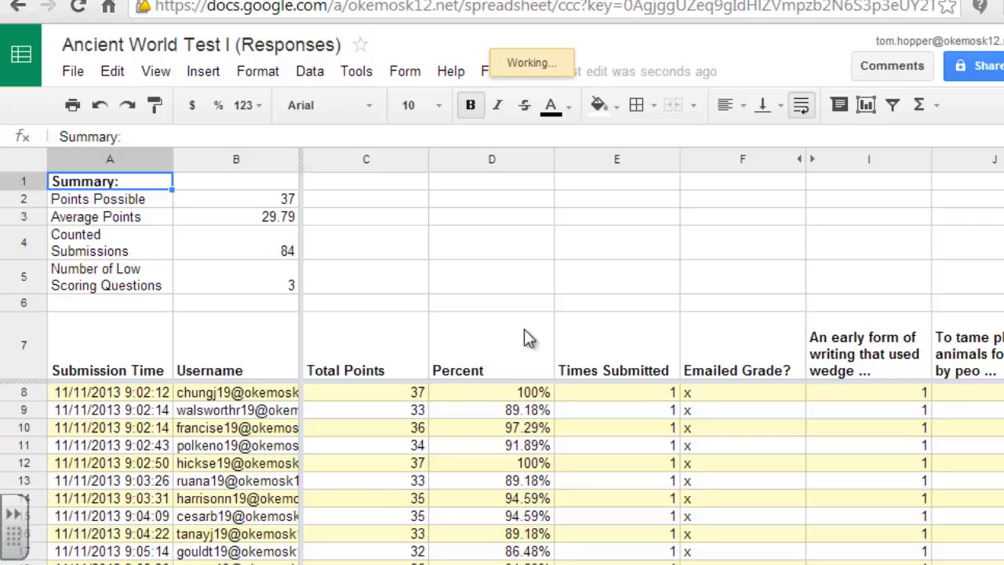
{"action": "mouse_move", "coordinate": [621, 323]}
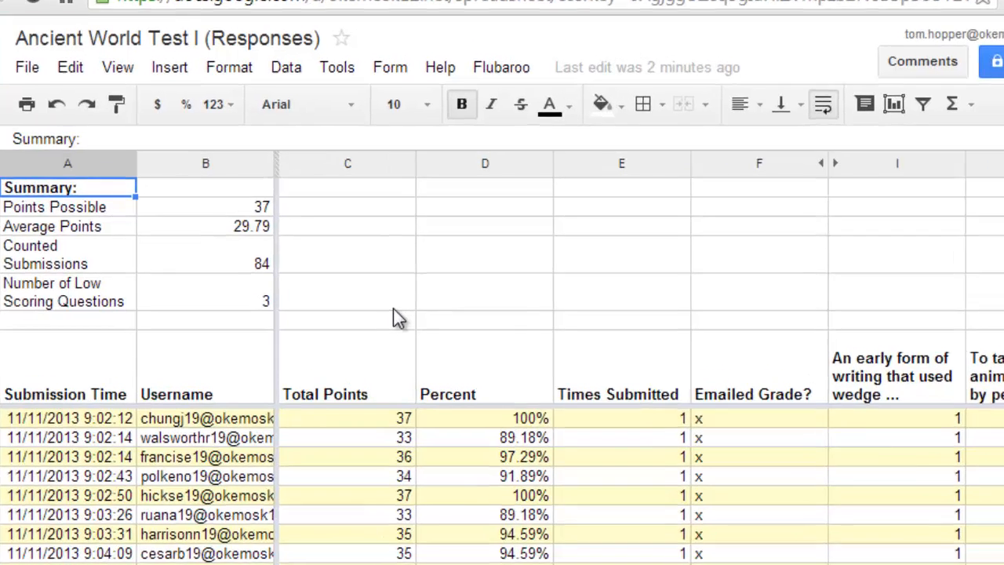
Email grades via Flubaroo with Username as the email question and the message 'Nice job guys!'.
{"action": "left_click", "coordinate": [500, 66]}
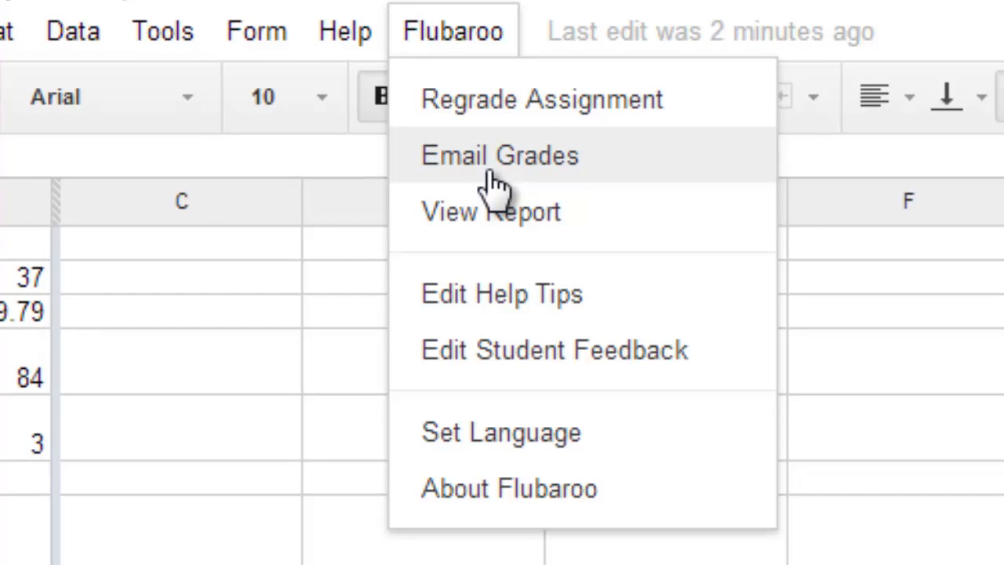
{"action": "left_click", "coordinate": [499, 155]}
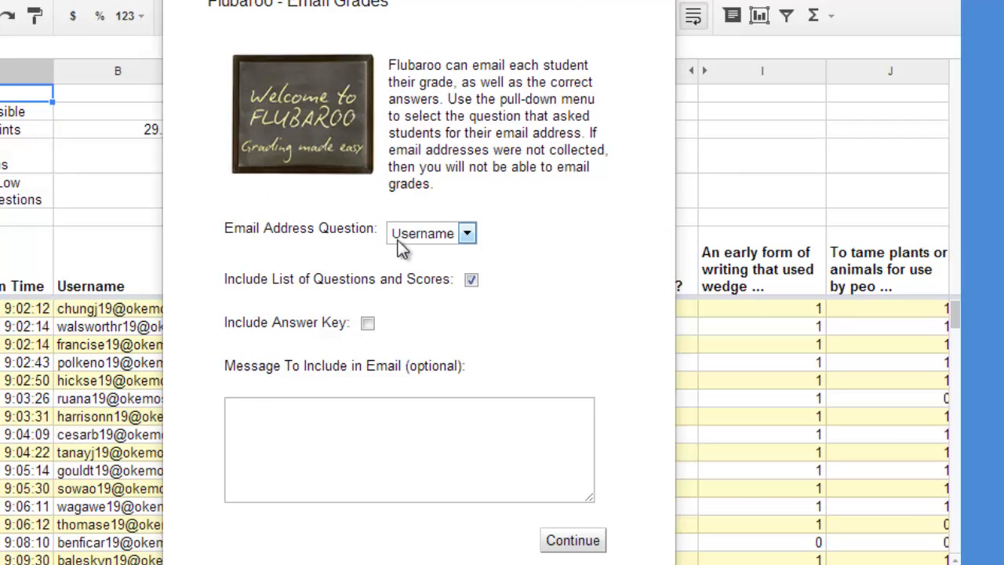
{"action": "mouse_move", "coordinate": [402, 313]}
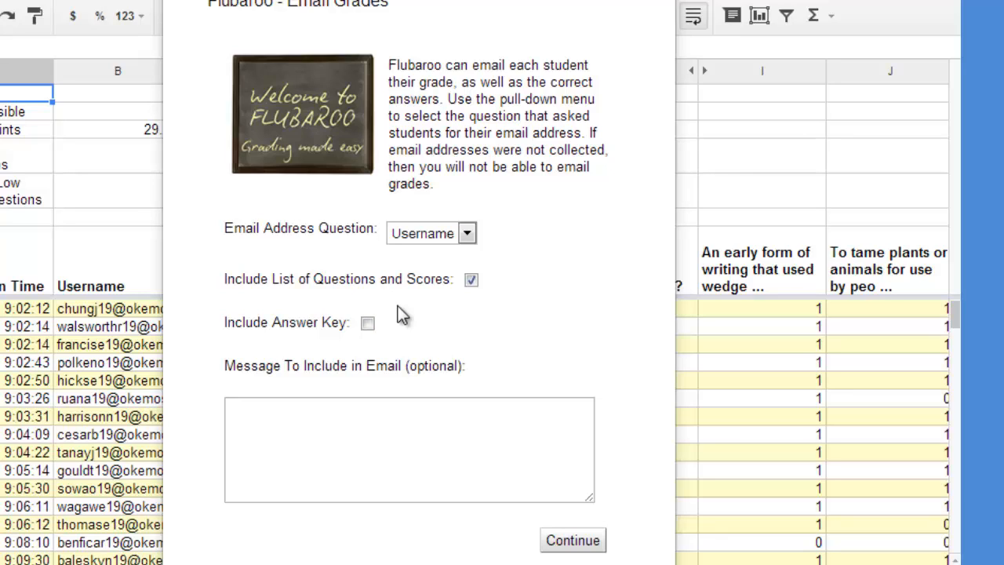
{"action": "type", "text": "Nice job"}
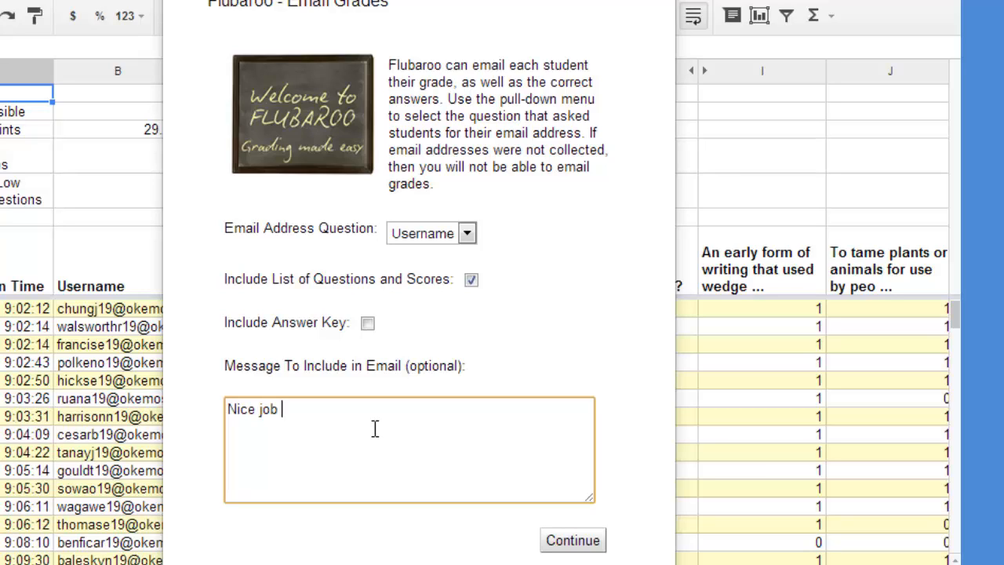
{"action": "type", "text": "guys!"}
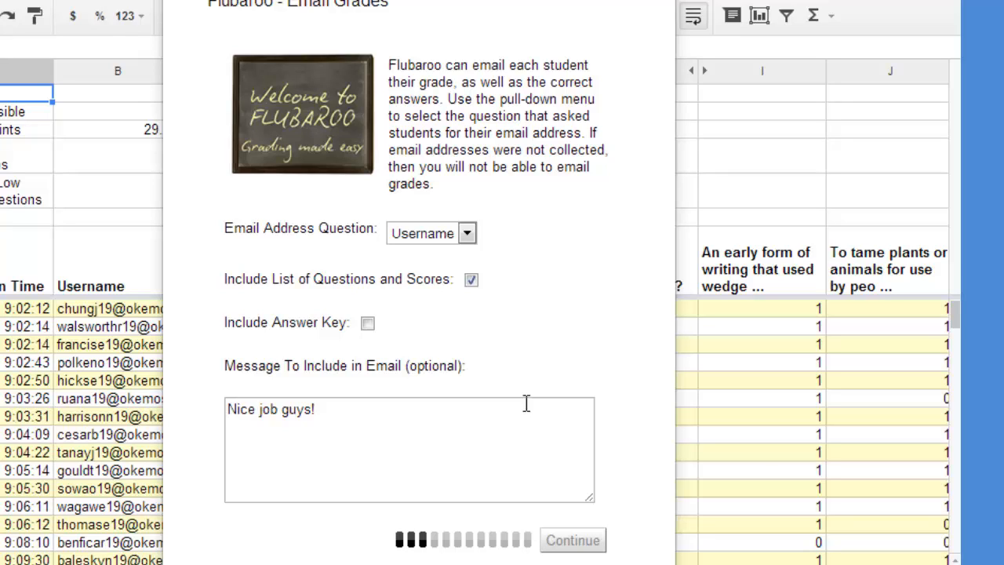
{"action": "left_click", "coordinate": [574, 539]}
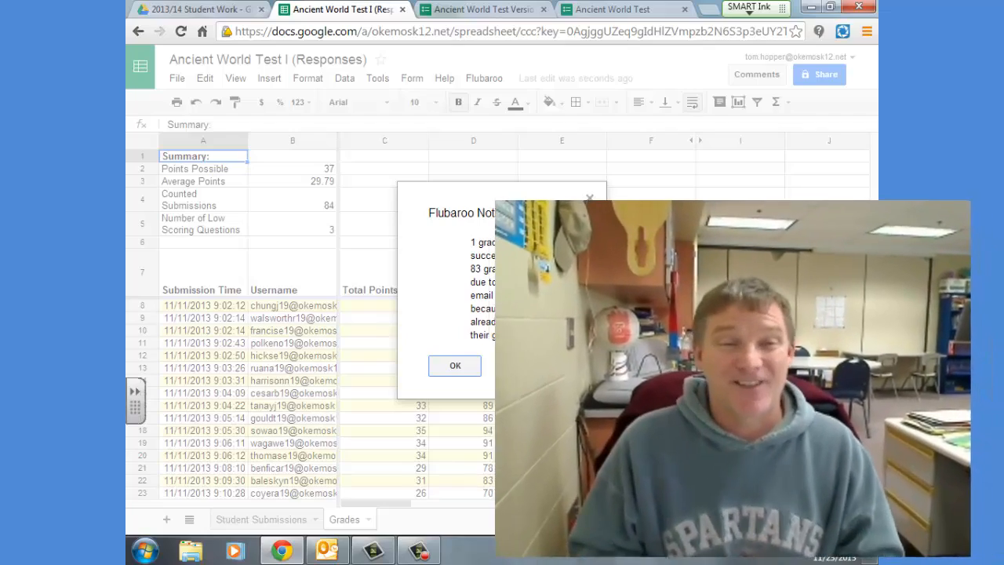
Dismiss the Flubaroo notice reporting one grade emailed and 83 not sent.
{"action": "left_click", "coordinate": [455, 365]}
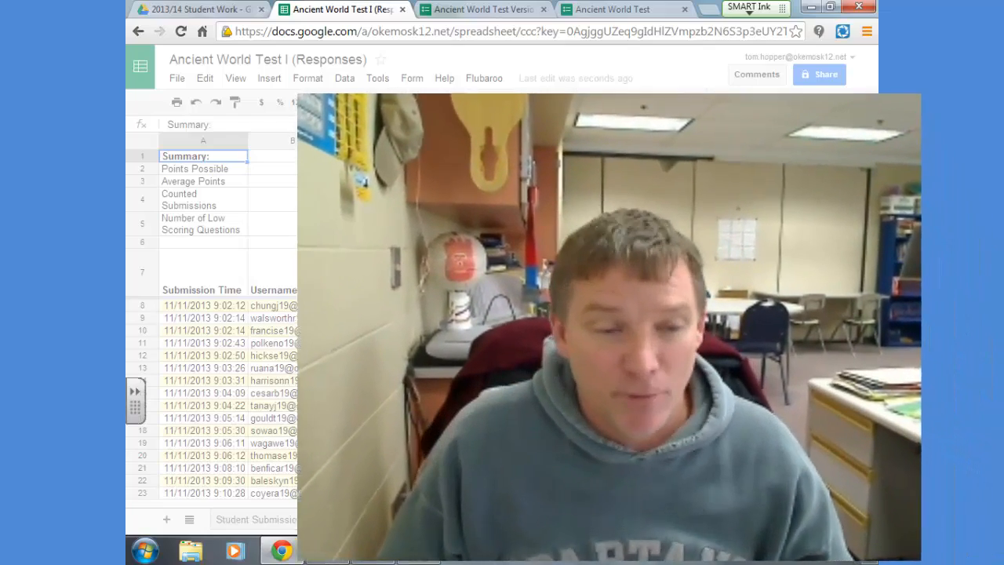